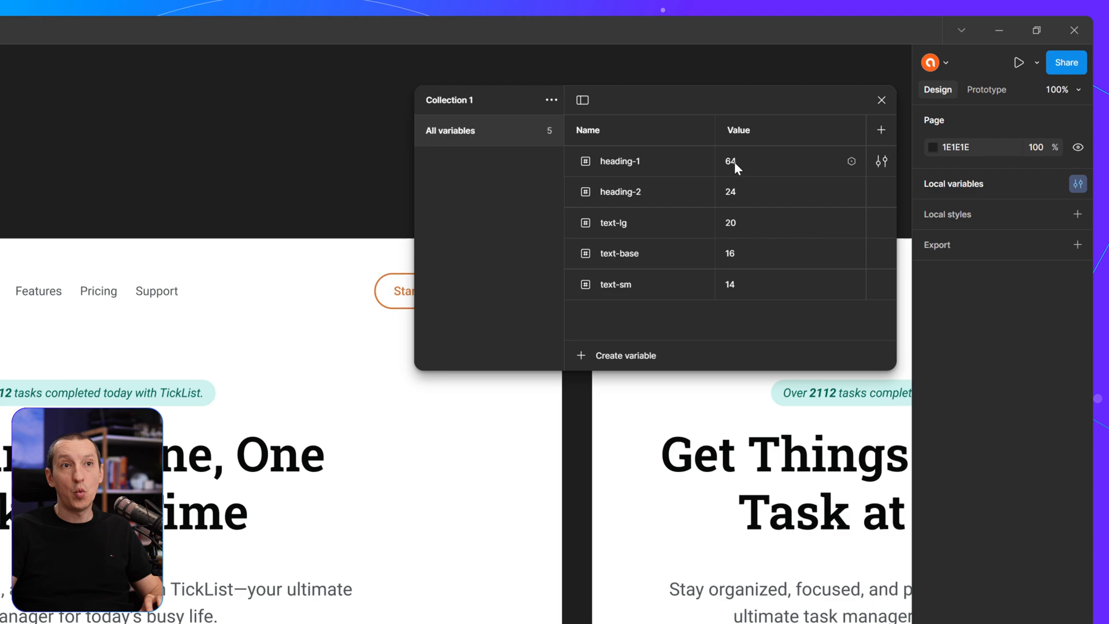
mouse_move(743, 163)
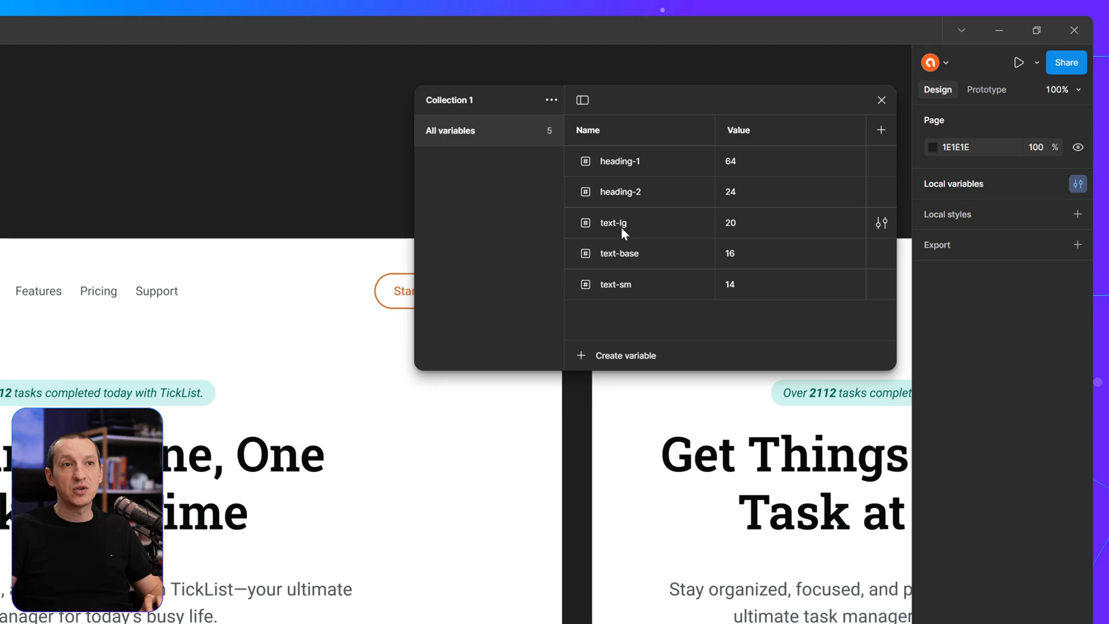
mouse_move(612, 256)
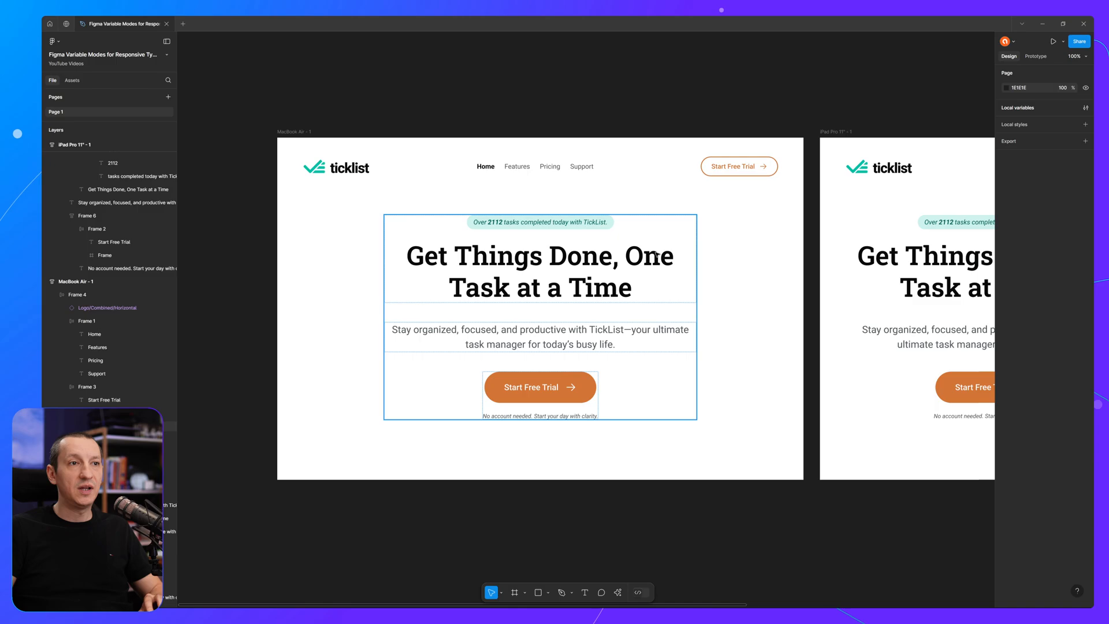
click(539, 270)
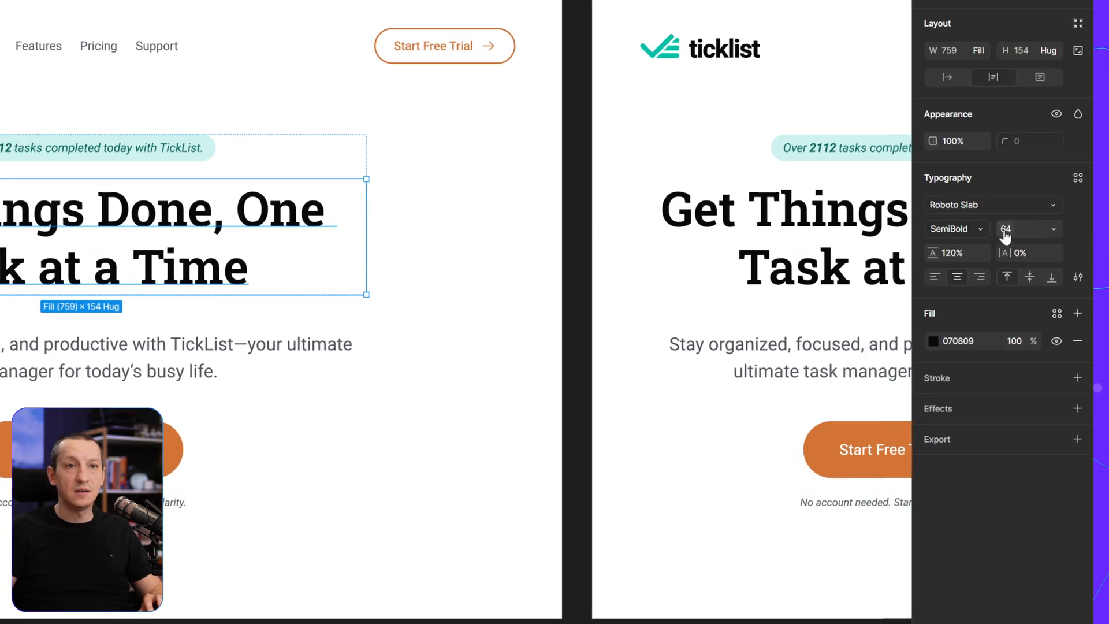
click(1078, 177)
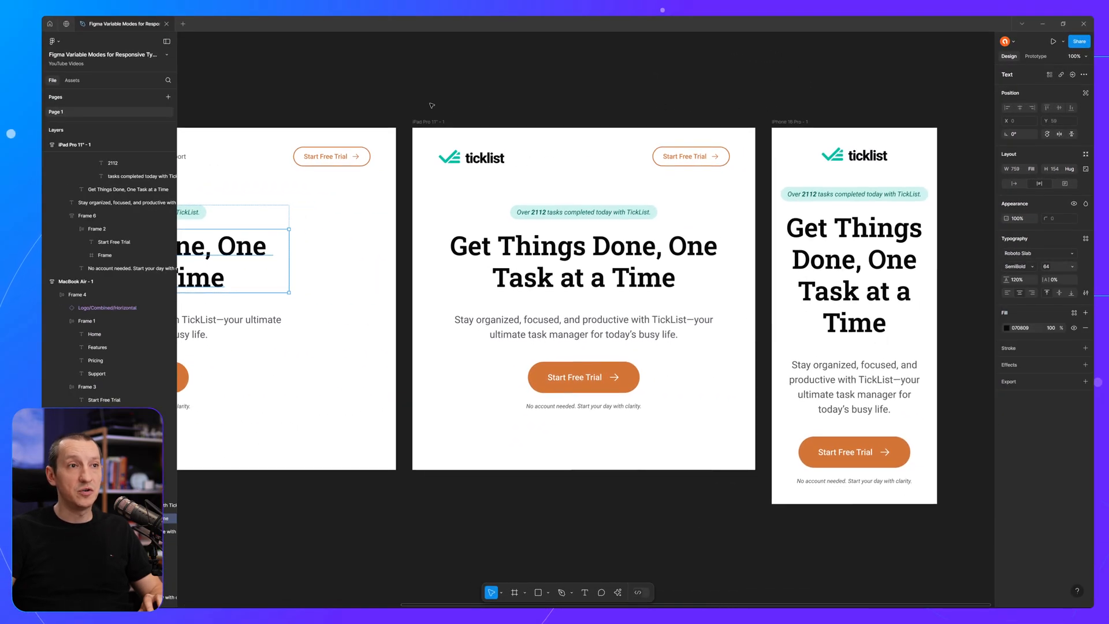
click(429, 120)
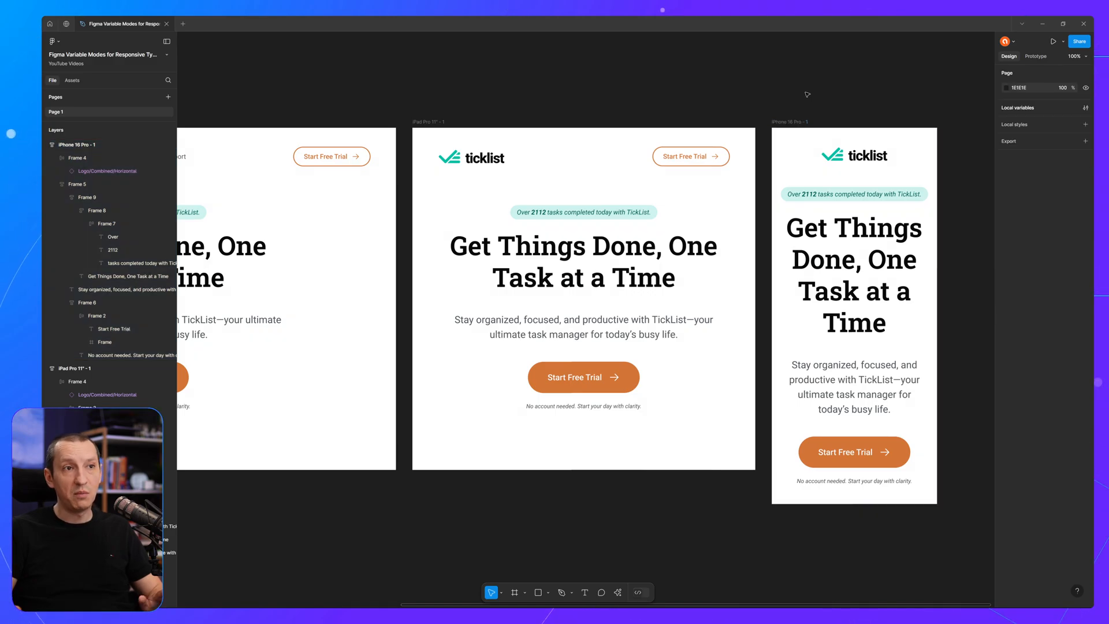
mouse_move(842, 118)
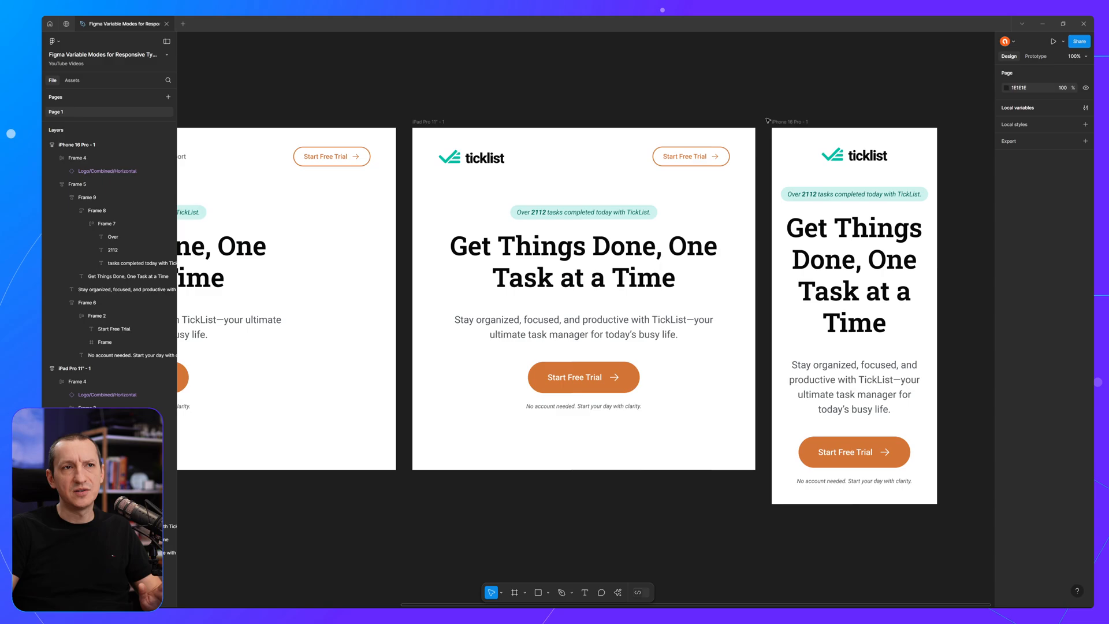
mouse_move(811, 101)
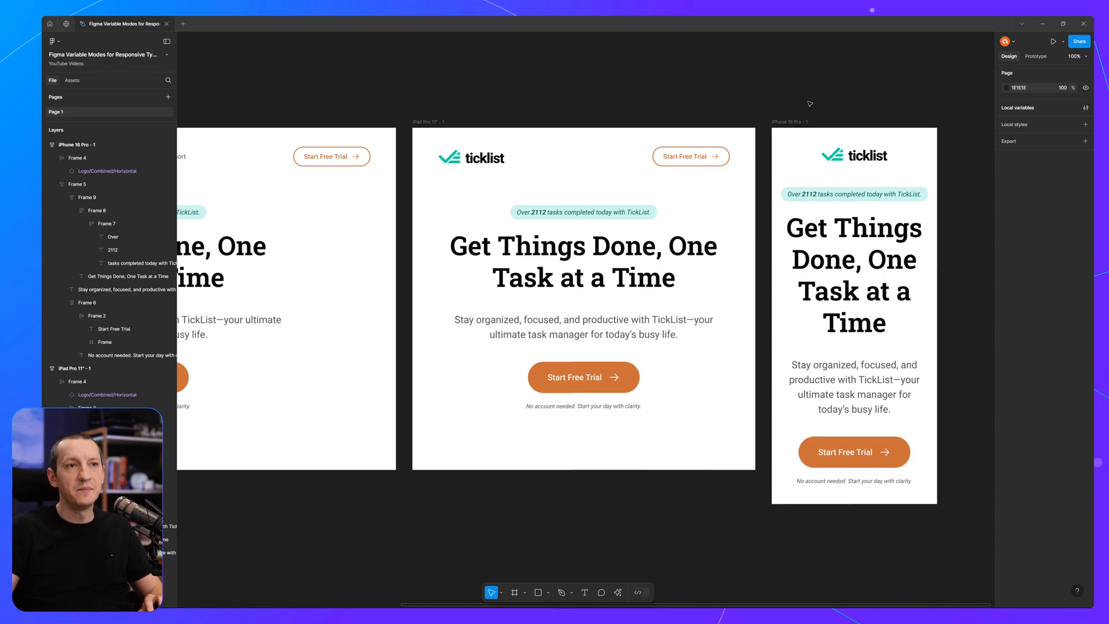
mouse_move(918, 113)
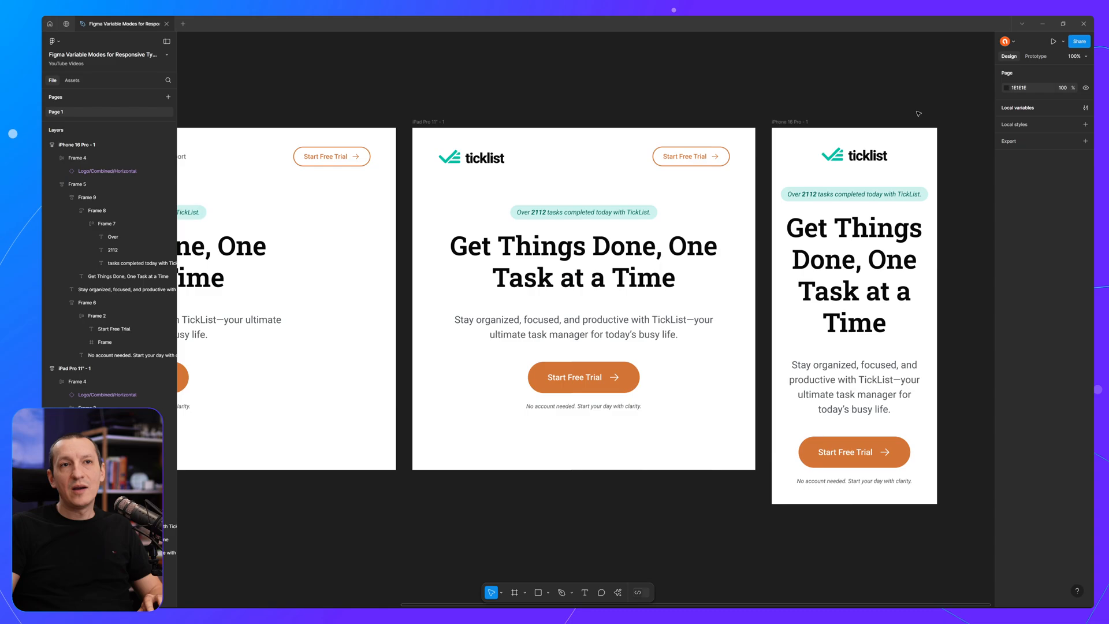
Step: Show the Local variables table for Collection 1 with heading-1 64 through text-sm 14
click(1085, 106)
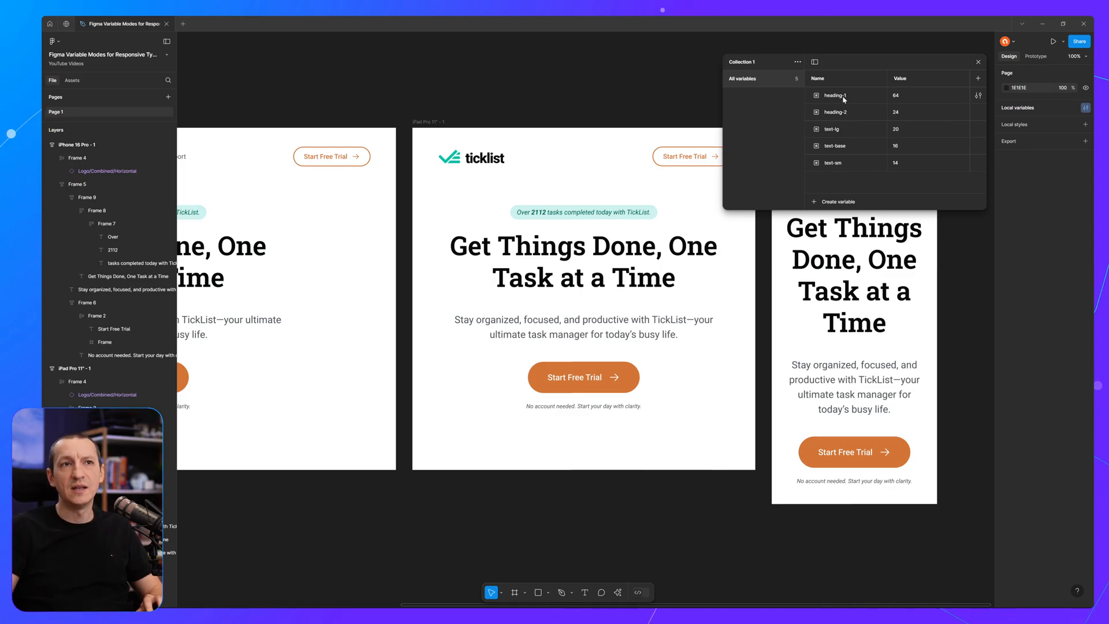
mouse_move(870, 99)
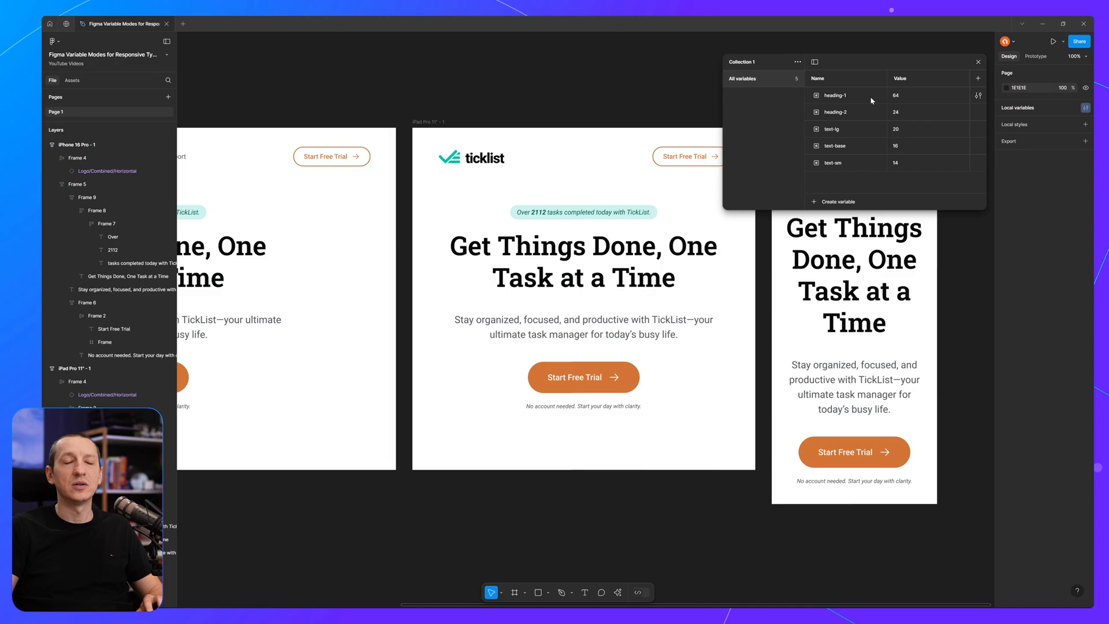
mouse_move(896, 111)
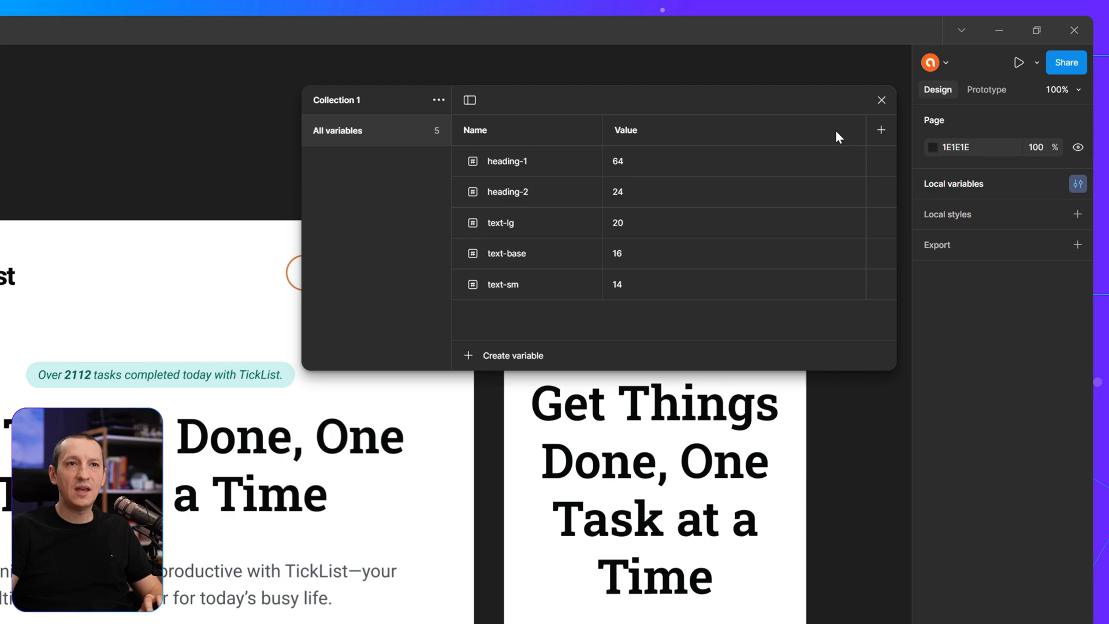
mouse_move(881, 129)
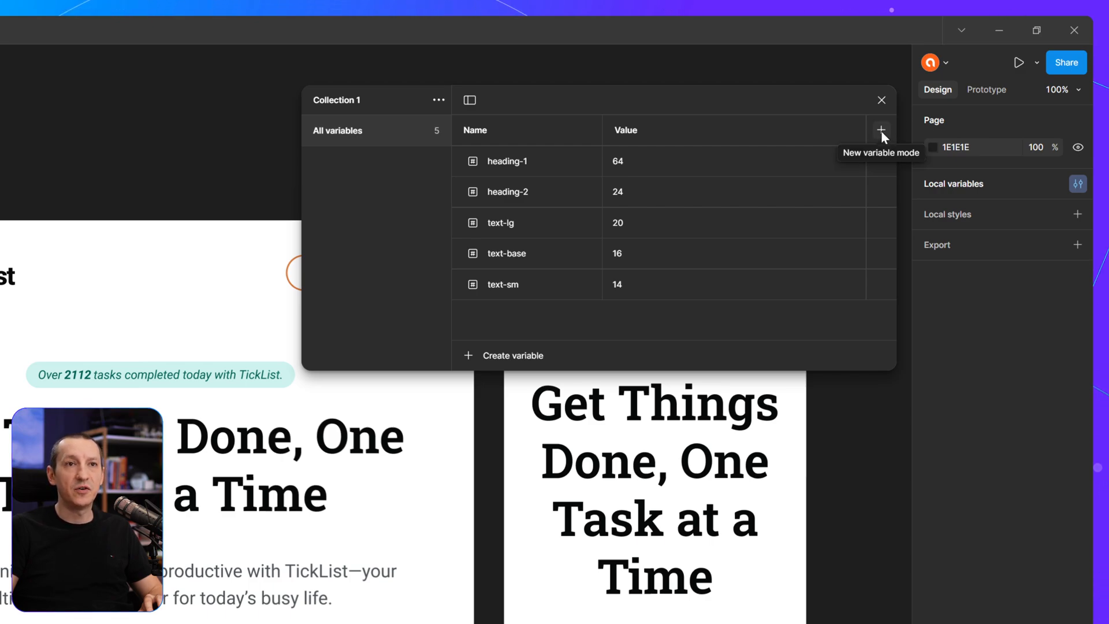
Step: Add a second mode, naming the modes Desktop and Mobile
click(880, 130)
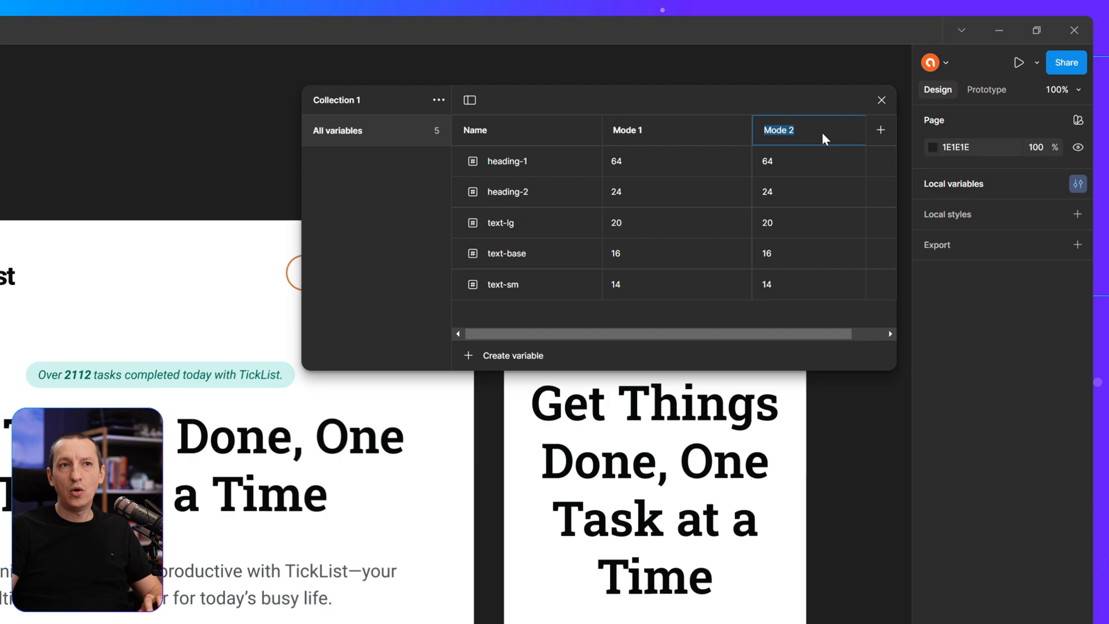
text(Mo)
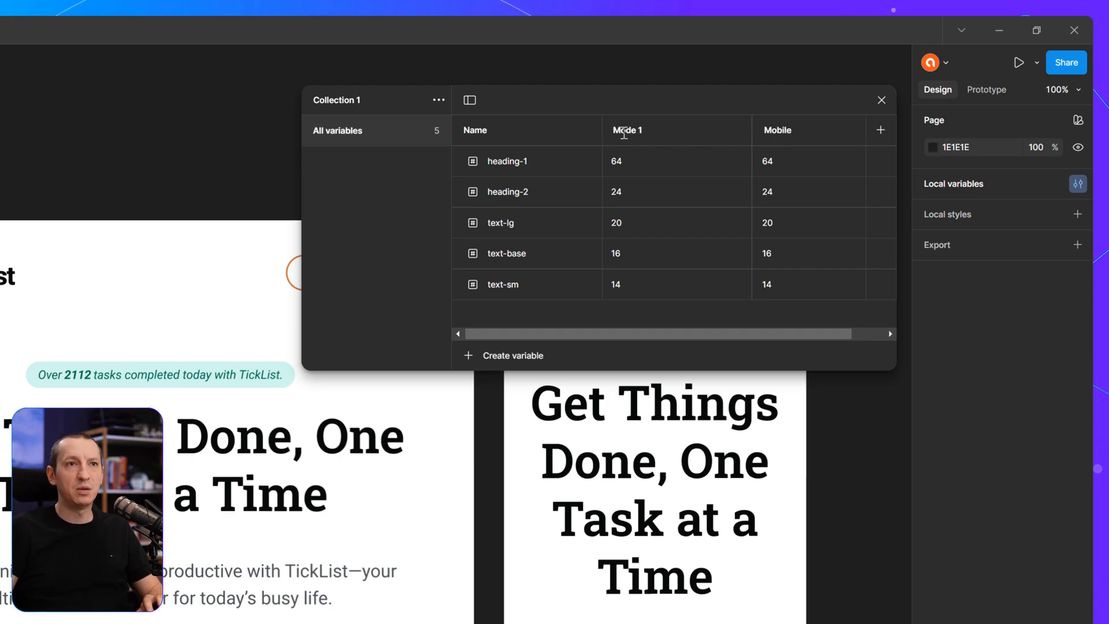
text(Desktop)
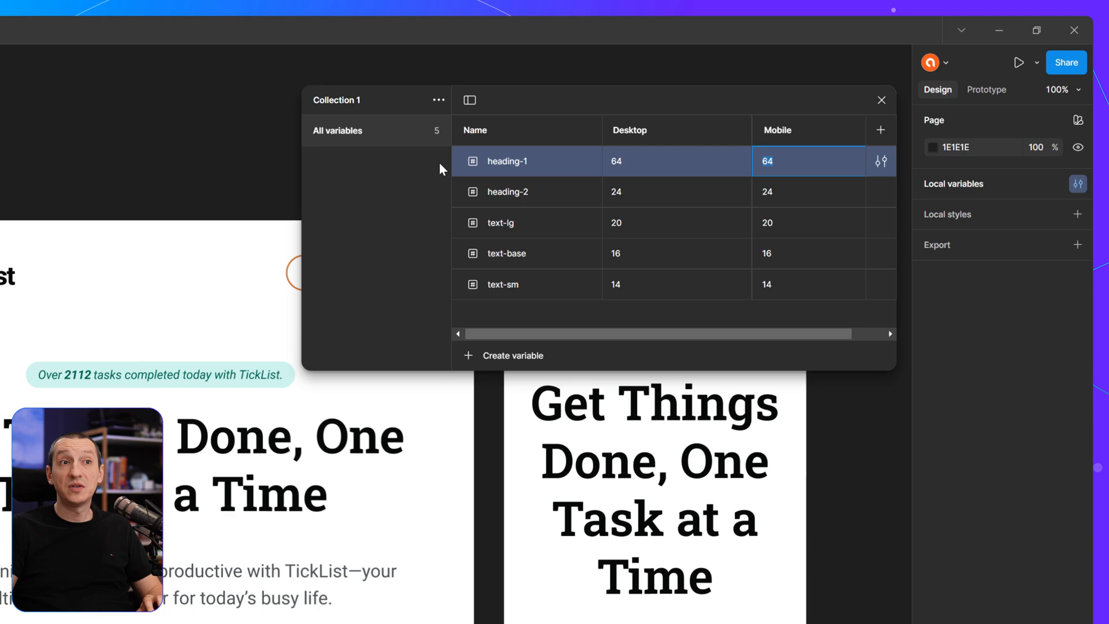
mouse_move(766, 136)
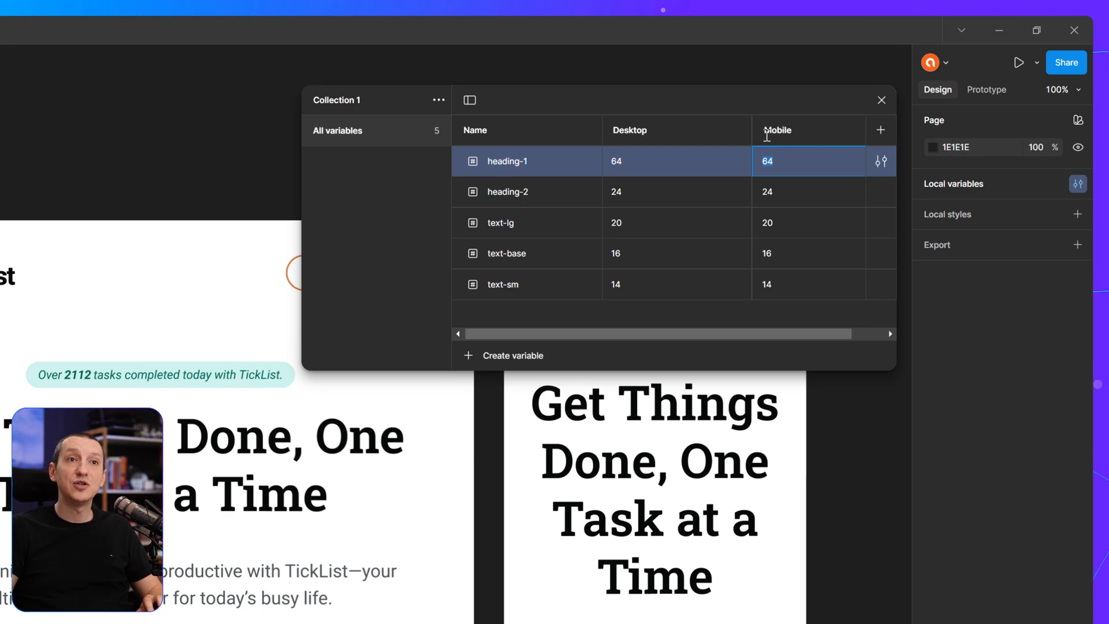
mouse_move(794, 206)
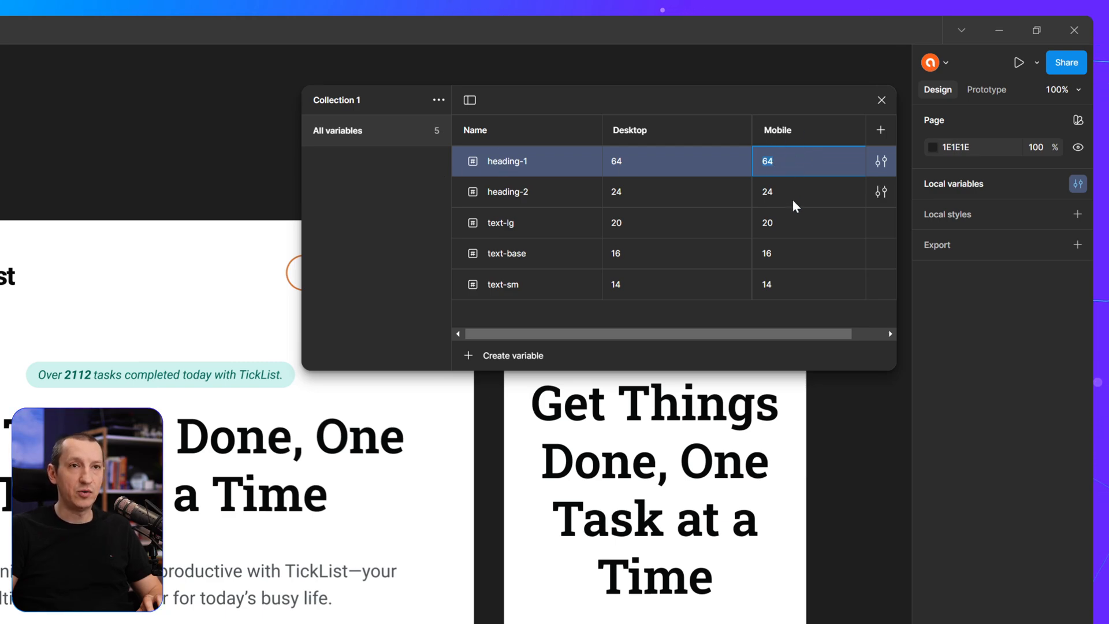
Step: Enter Mobile sizes: heading-1 48, heading-2 20, text-lg 18, text-base 16, text-sm 13
text(48)
click(809, 223)
text(18)
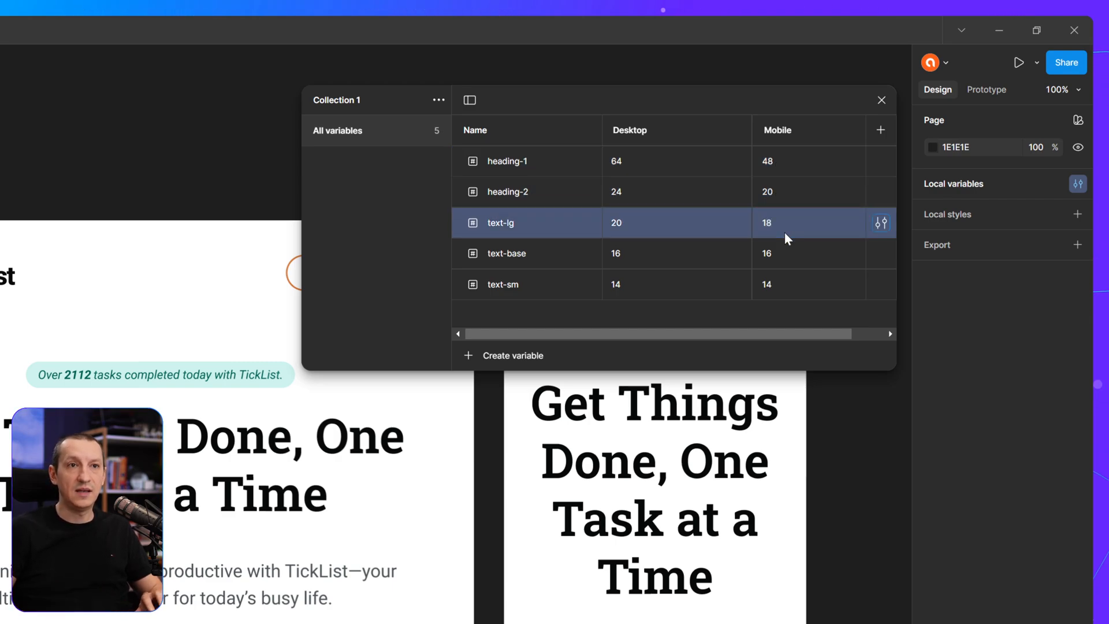
click(809, 252)
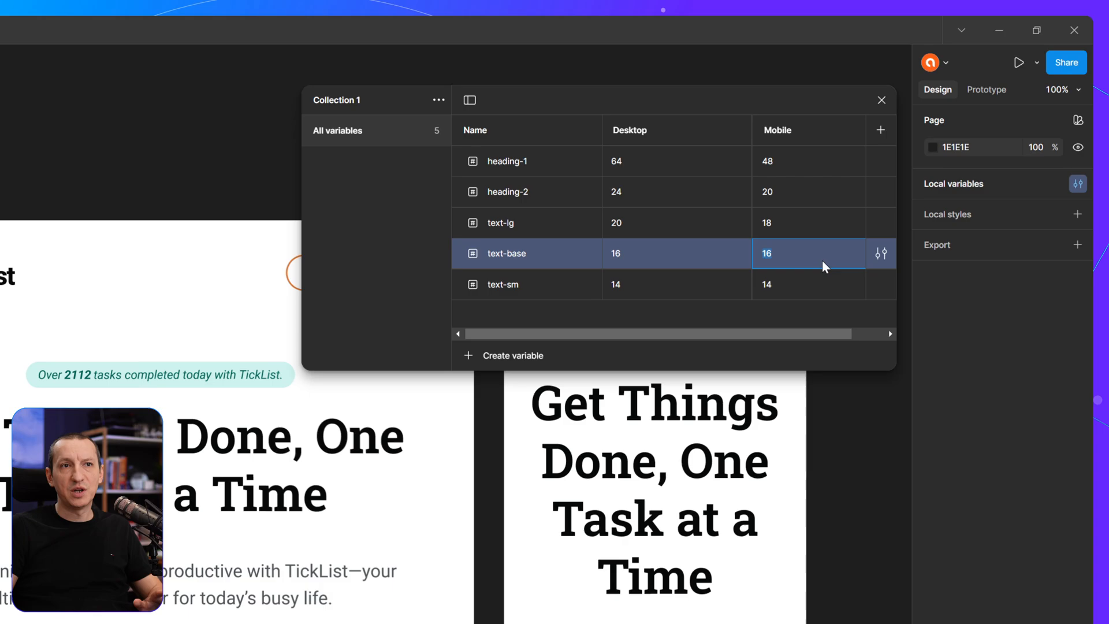
click(809, 284)
text(13)
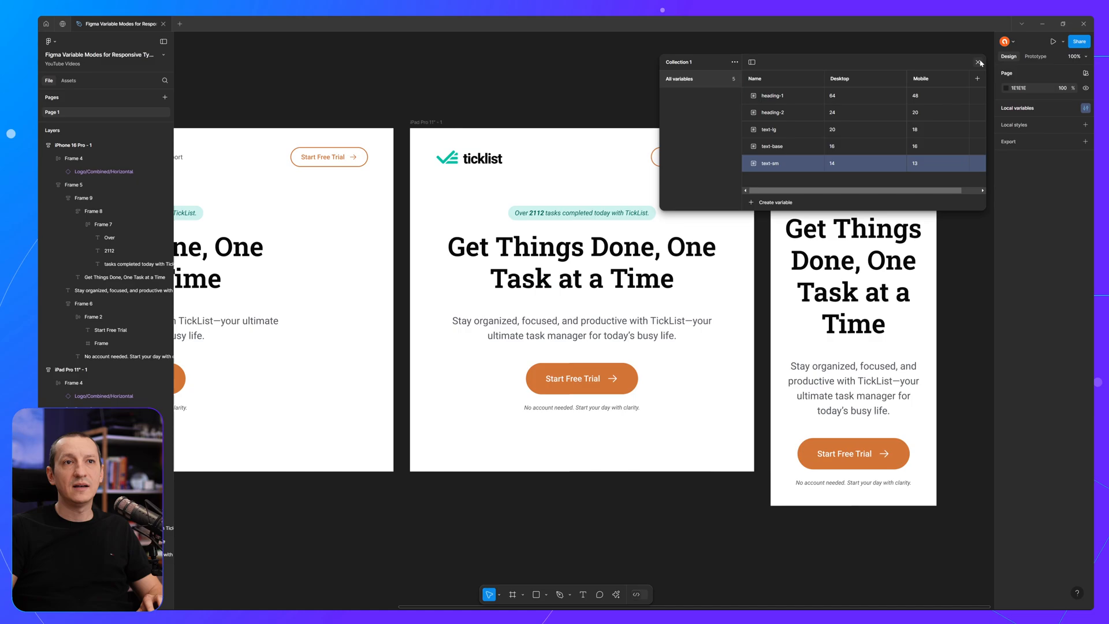
Step: Leave the variables table and set the iPhone frame to Collection 1's Mobile mode
click(979, 63)
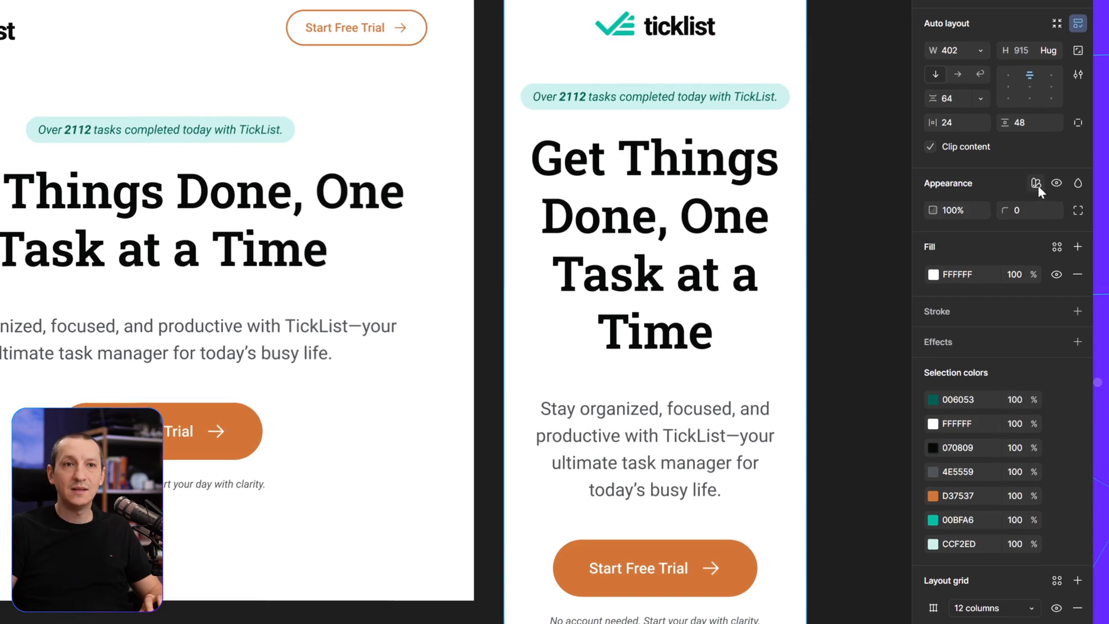
mouse_move(1047, 183)
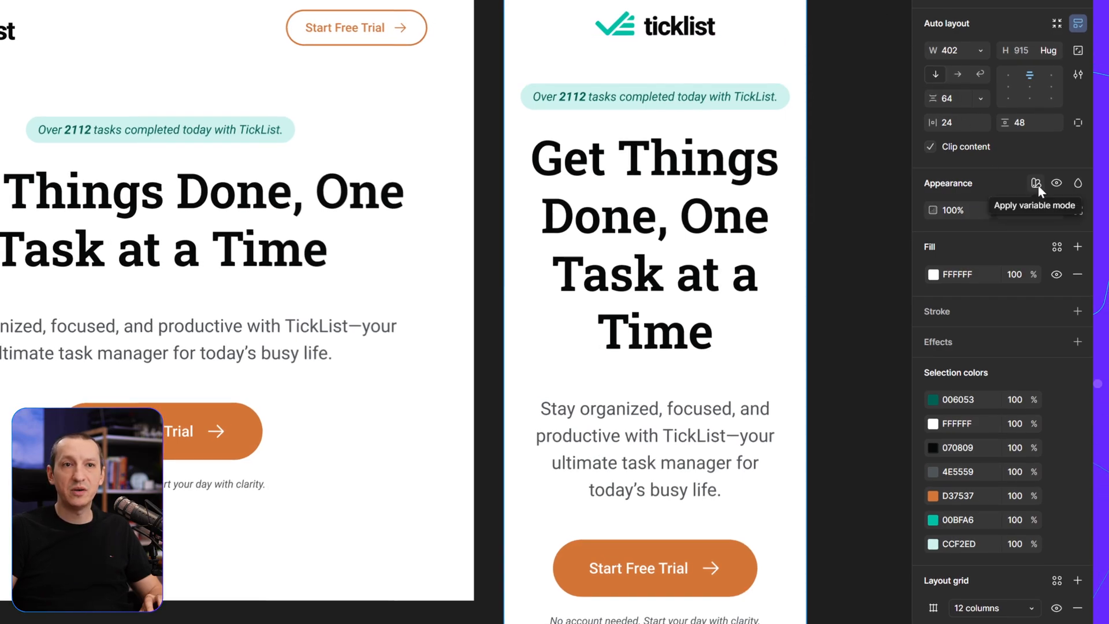
click(1035, 182)
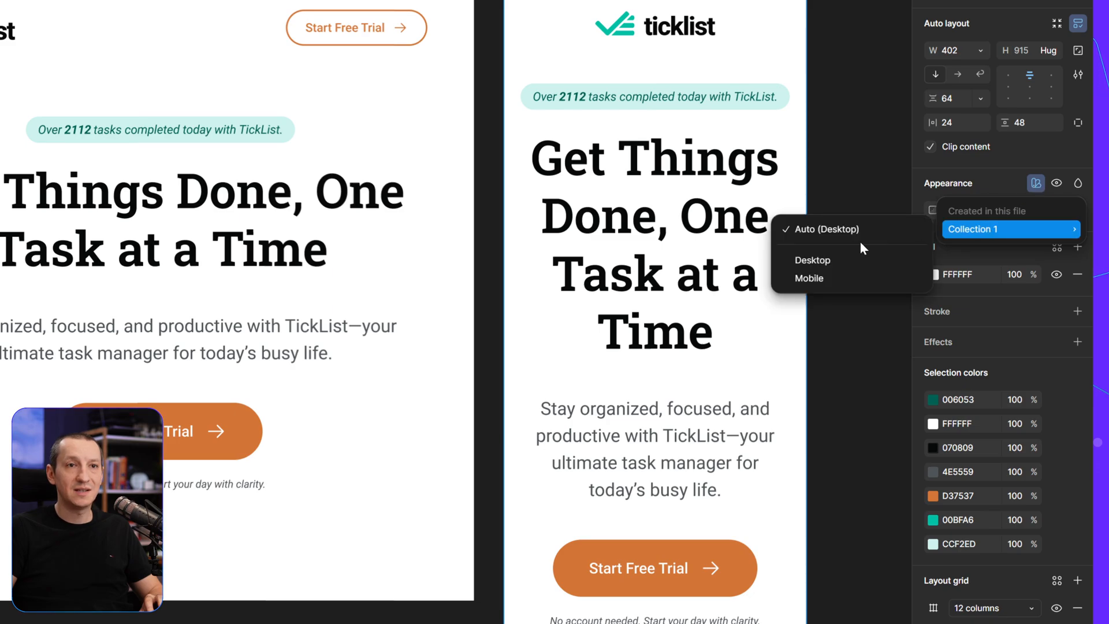
click(809, 278)
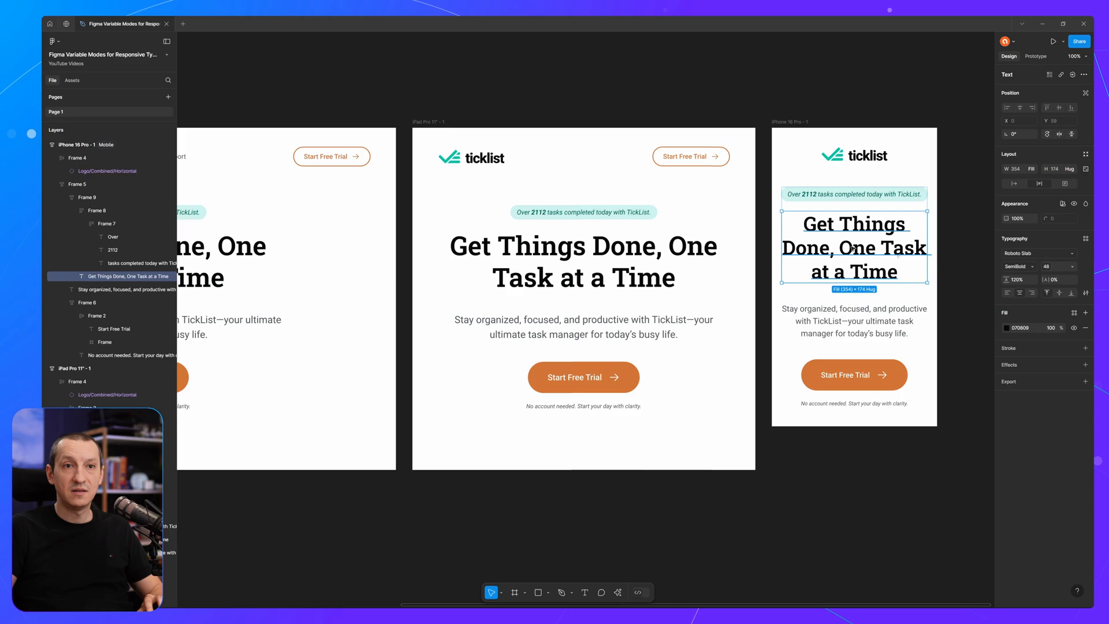
Step: Bind the phone hero heading's font size to heading-1, so it shows 48
click(1075, 253)
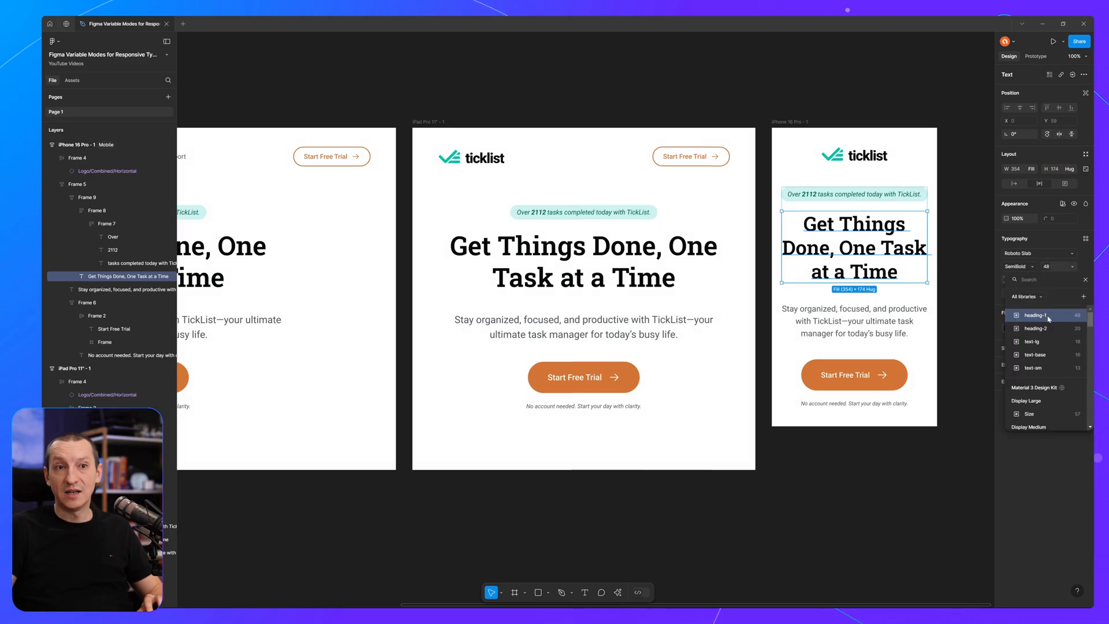
click(1037, 316)
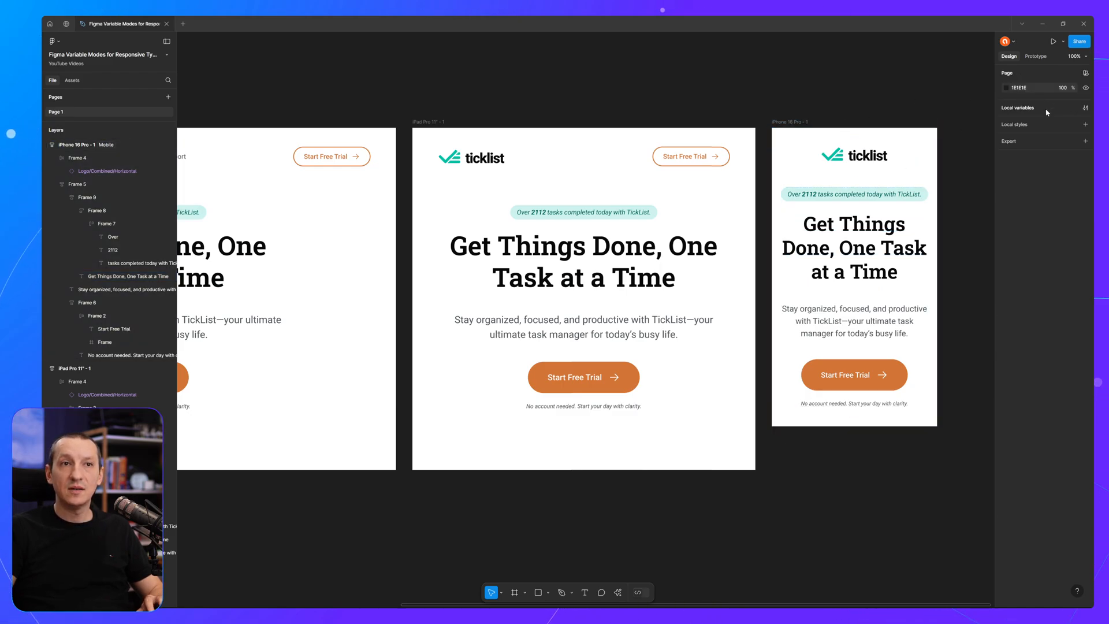
Step: Change heading-2's Mobile value to 18 in the variables table, shrinking the phone's body text
click(1085, 108)
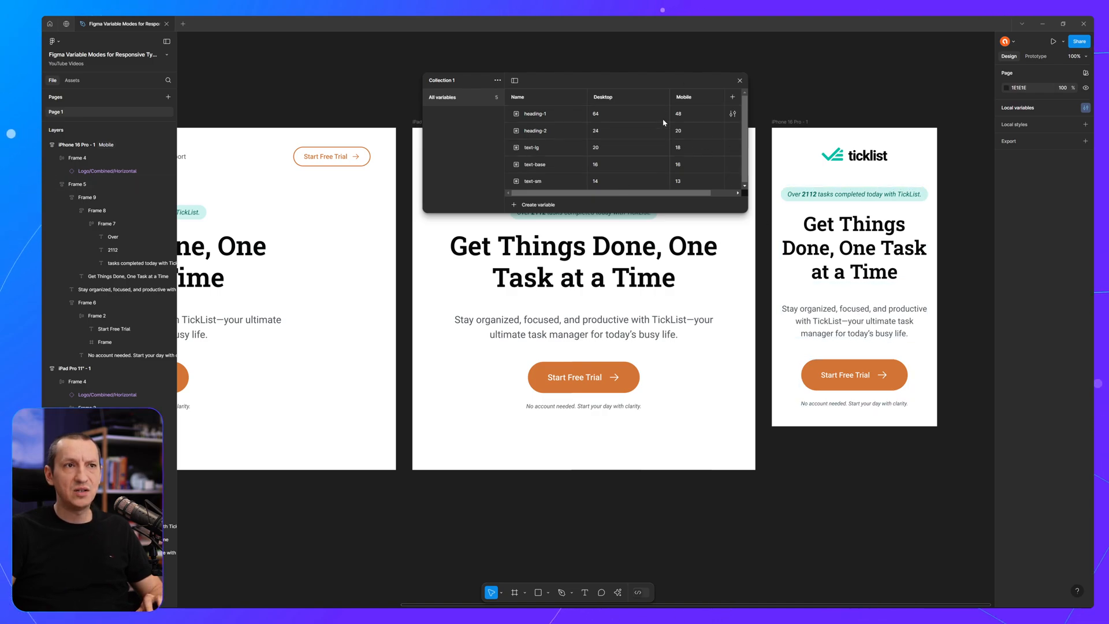
click(677, 130)
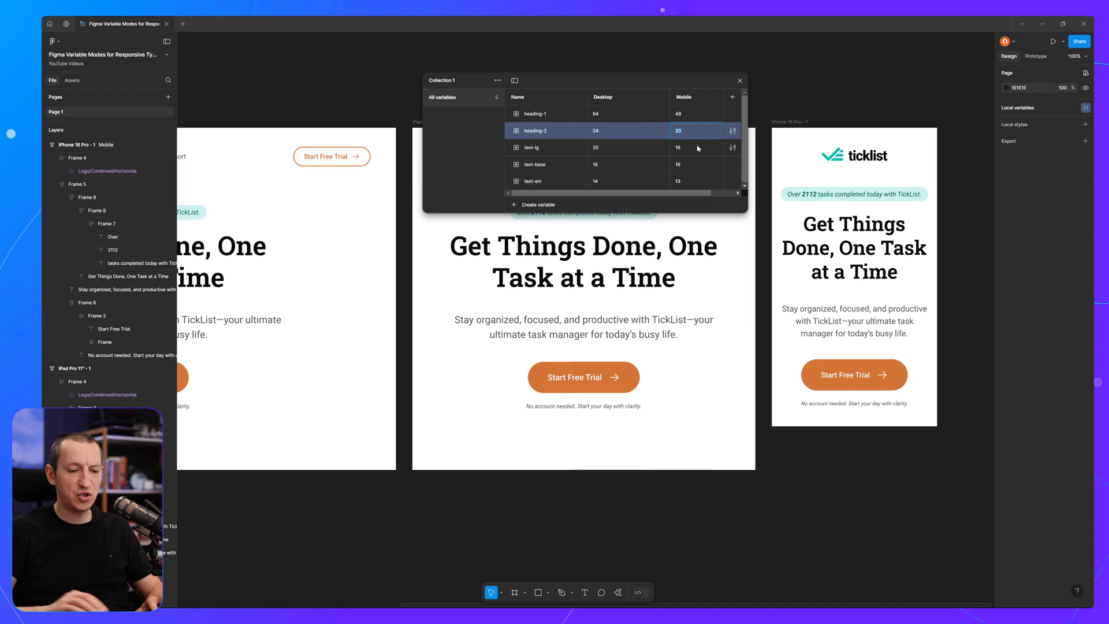
text(18)
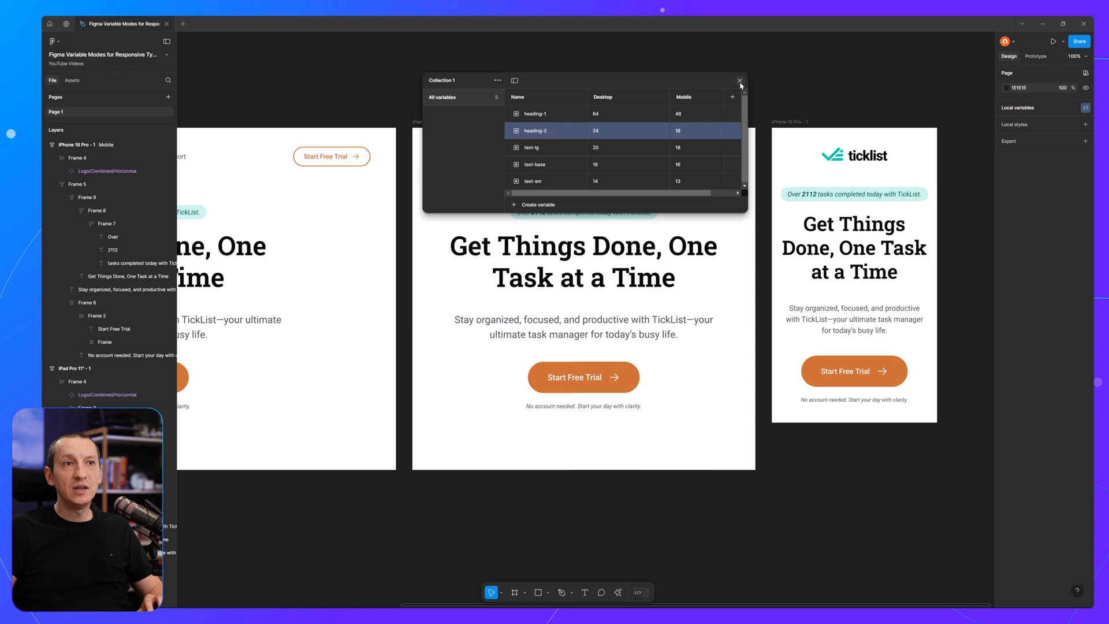
click(740, 81)
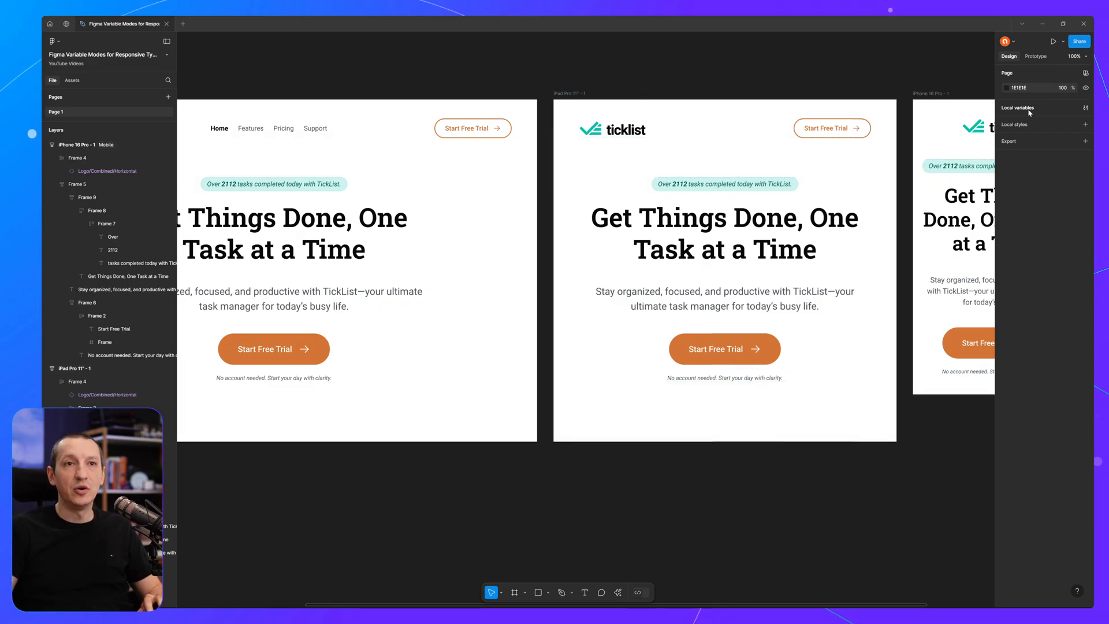
Step: Set the iPad frame to Collection 1's Tablet mode so its heading and paragraph shrink
click(1087, 107)
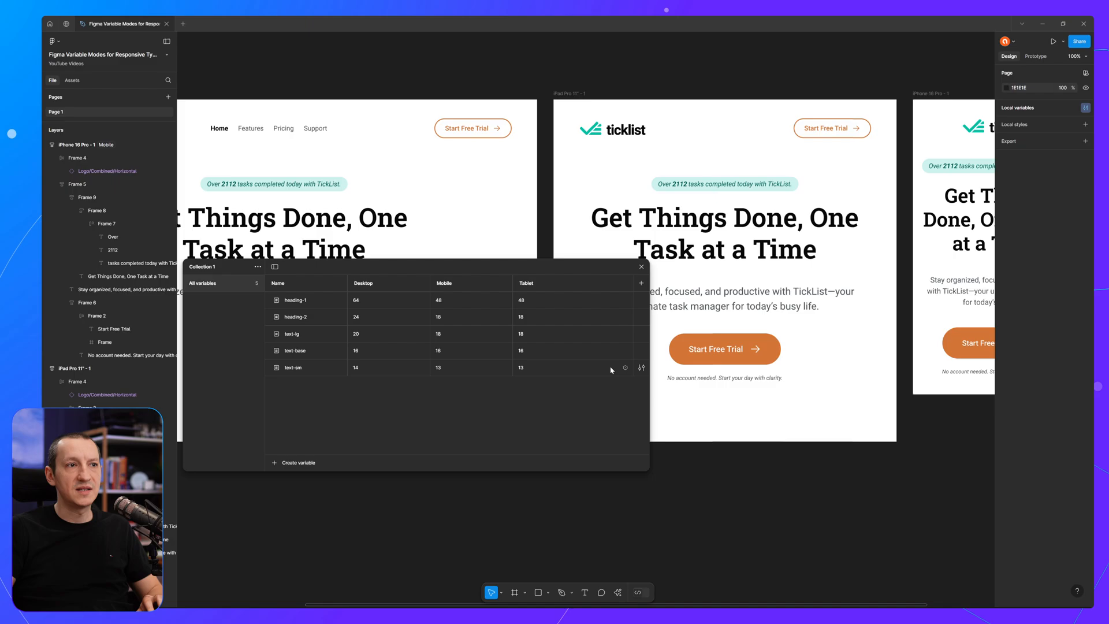
click(568, 92)
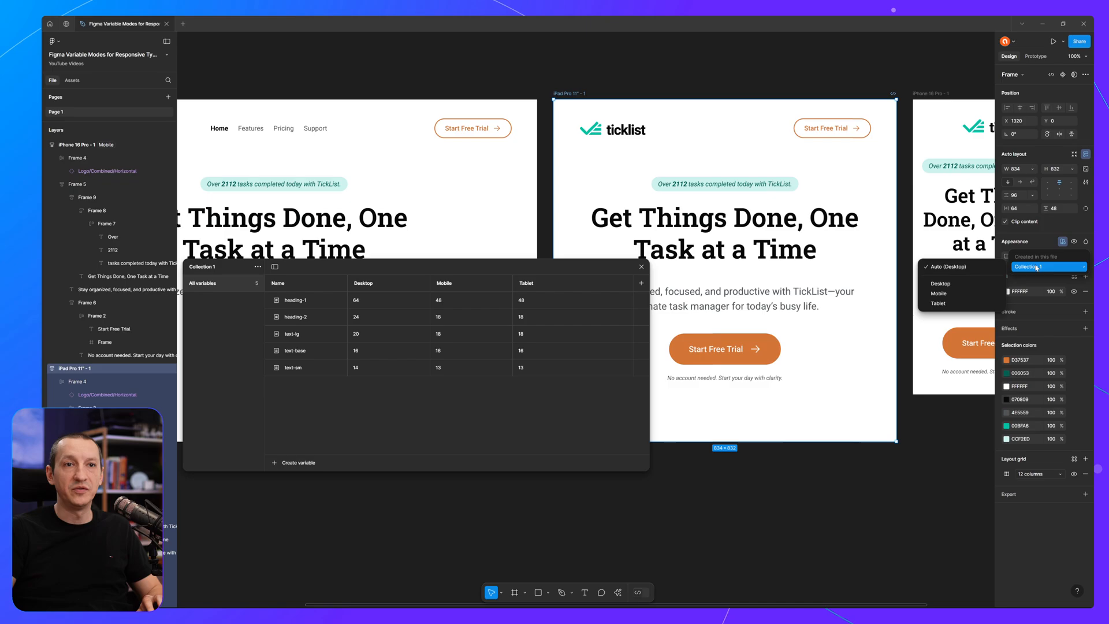
click(937, 304)
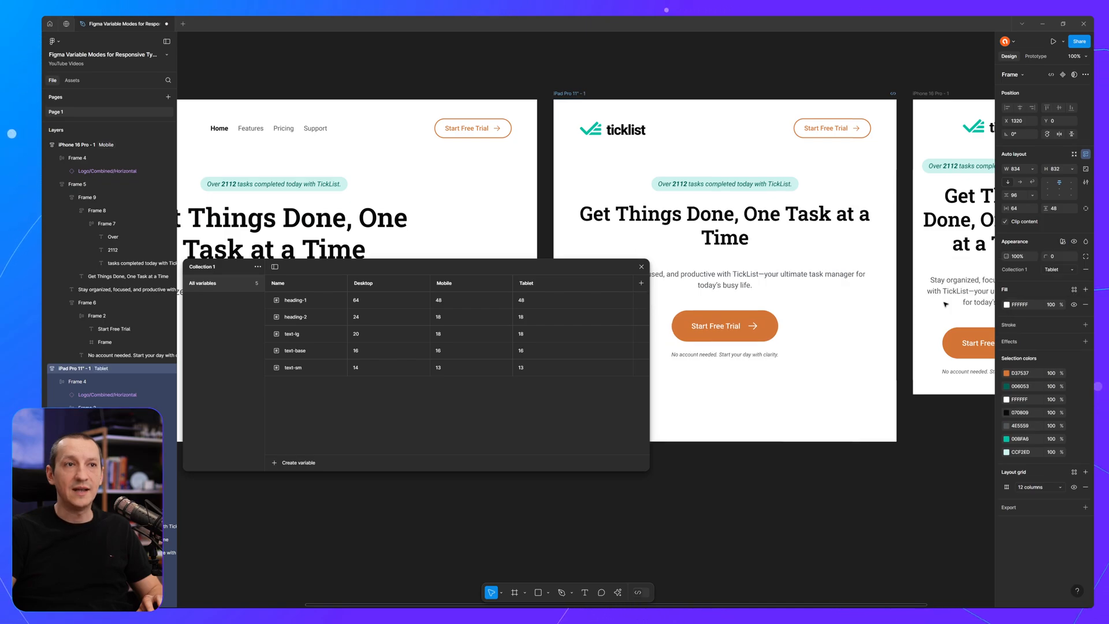